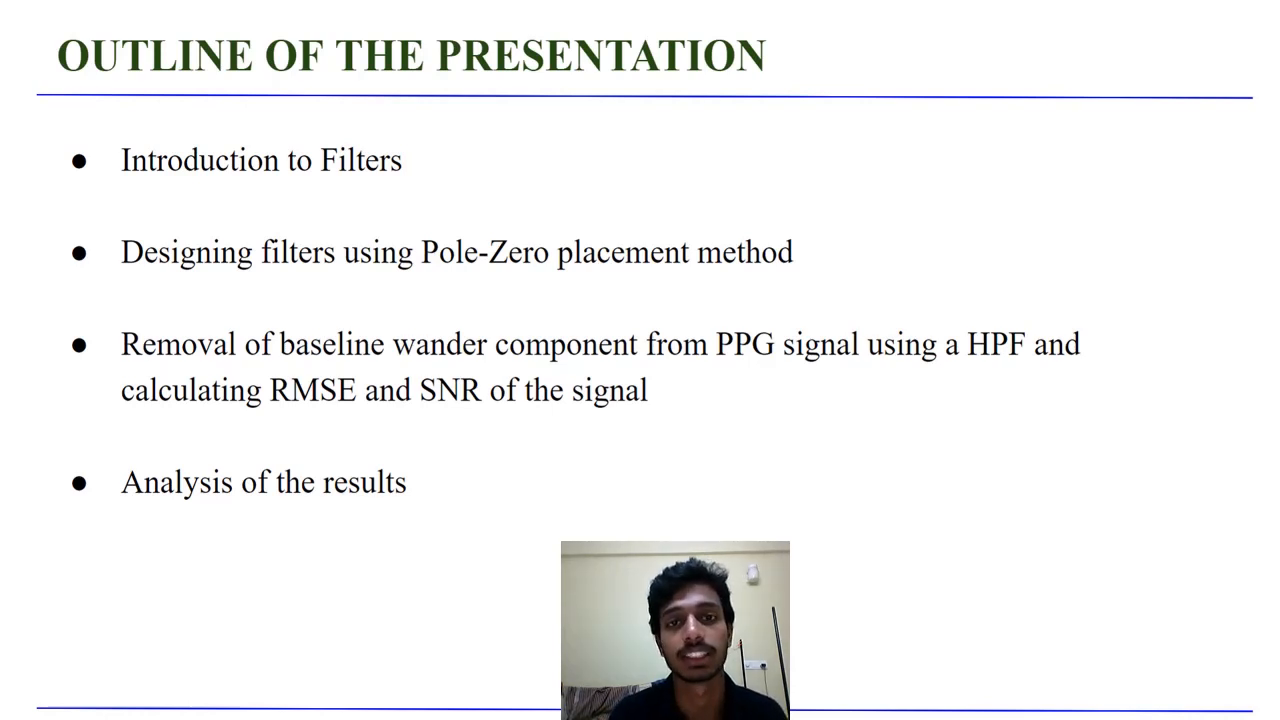
Advance to the Filters slide showing ideal lowpass, highpass and bandpass responses.
key(Right)
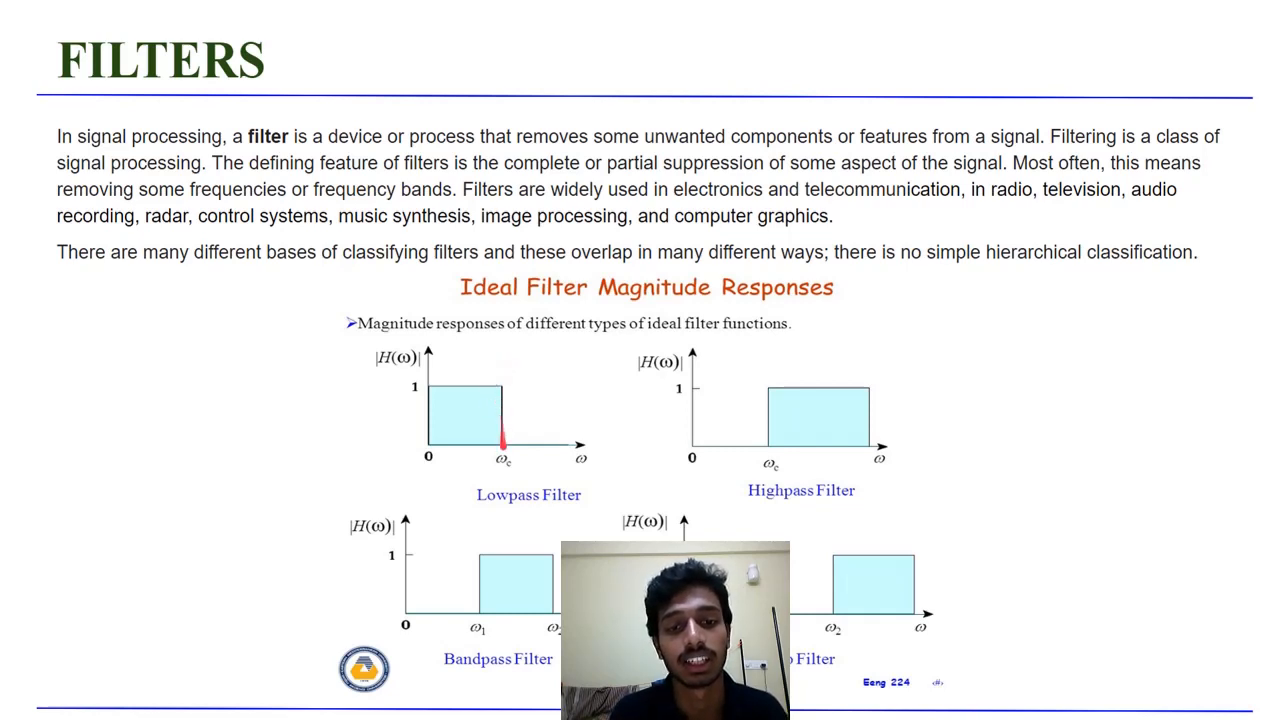
click(117, 707)
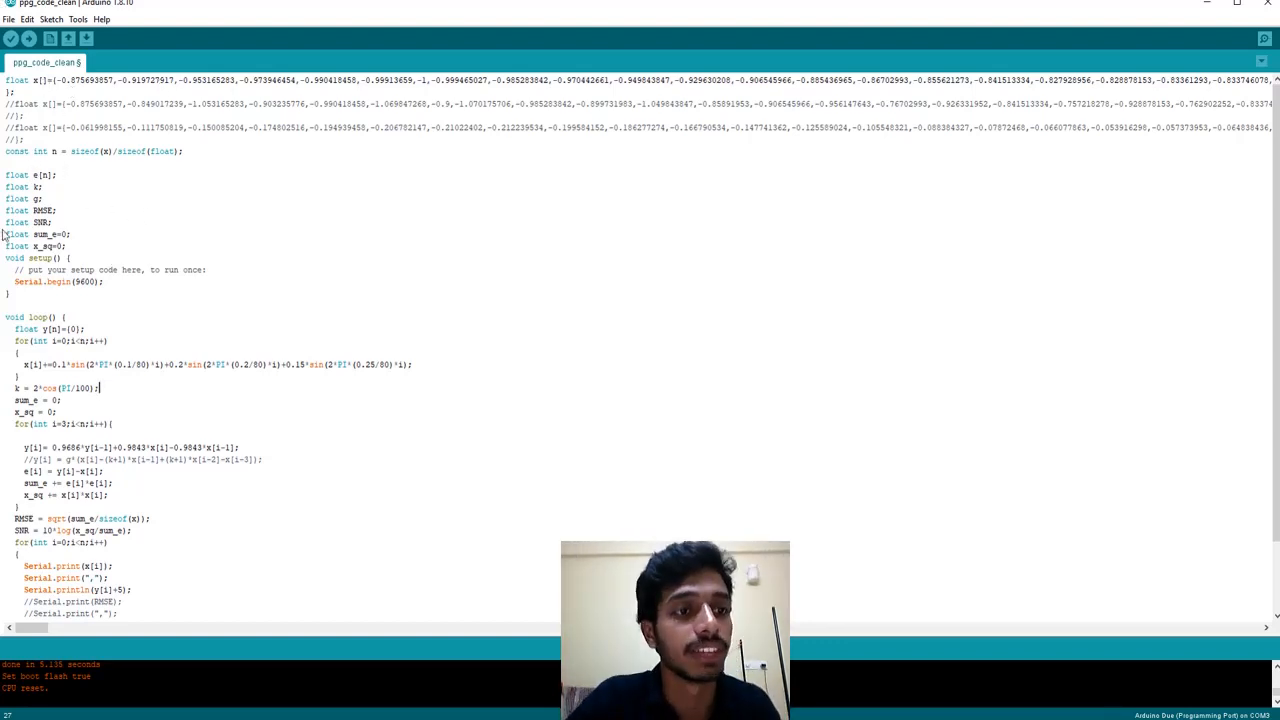
scroll(down, 3)
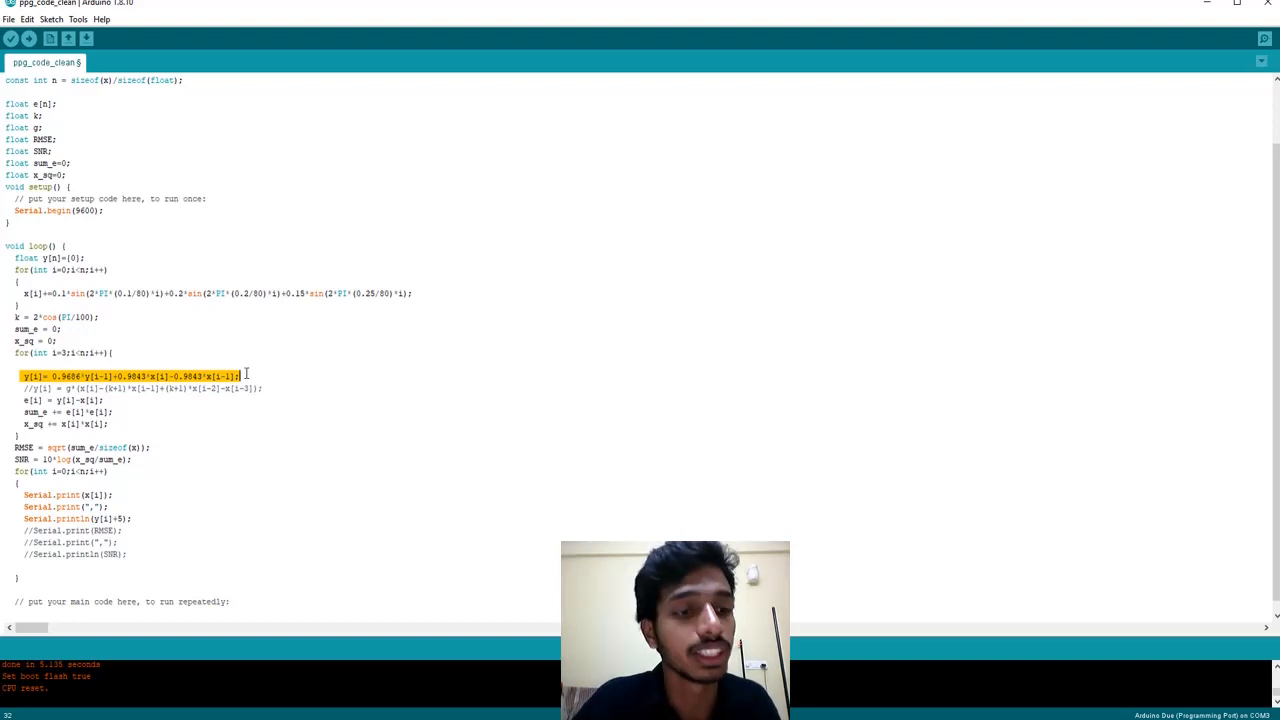
click(303, 401)
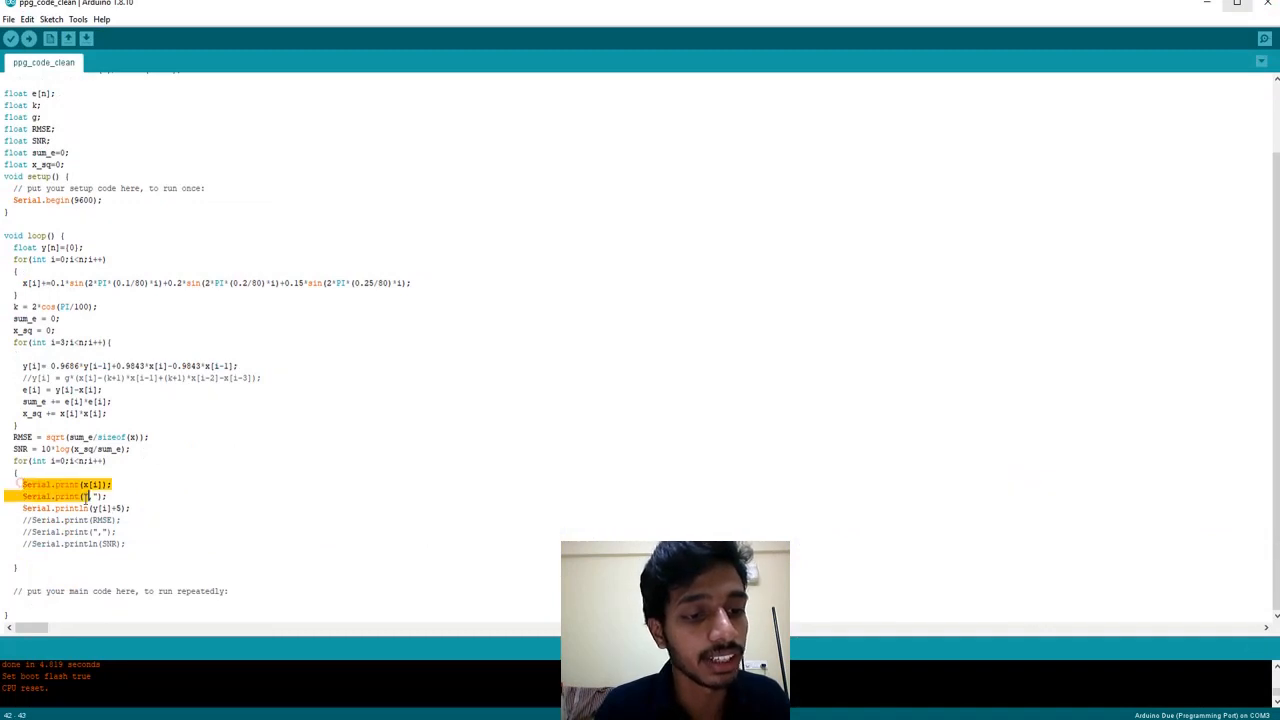
Comment out the three sample print lines, enable the RMSE/SNR prints, then close the serial output.
right_click(60, 490)
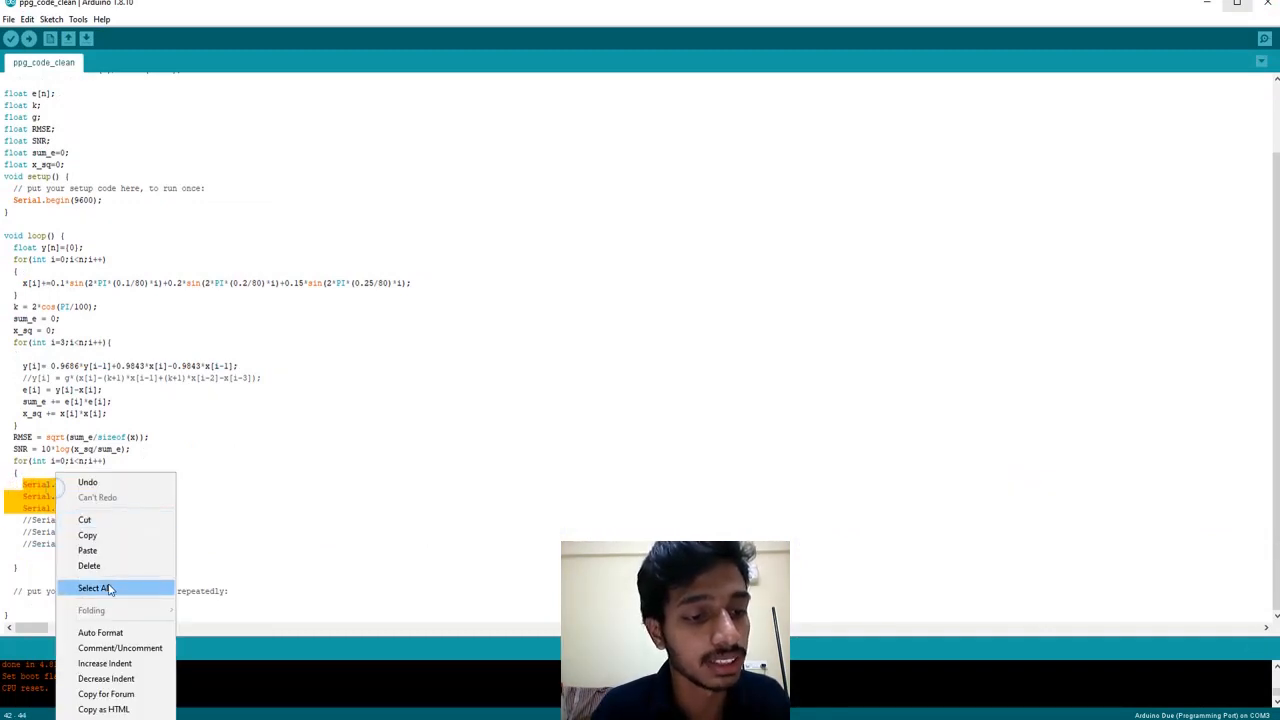
click(120, 648)
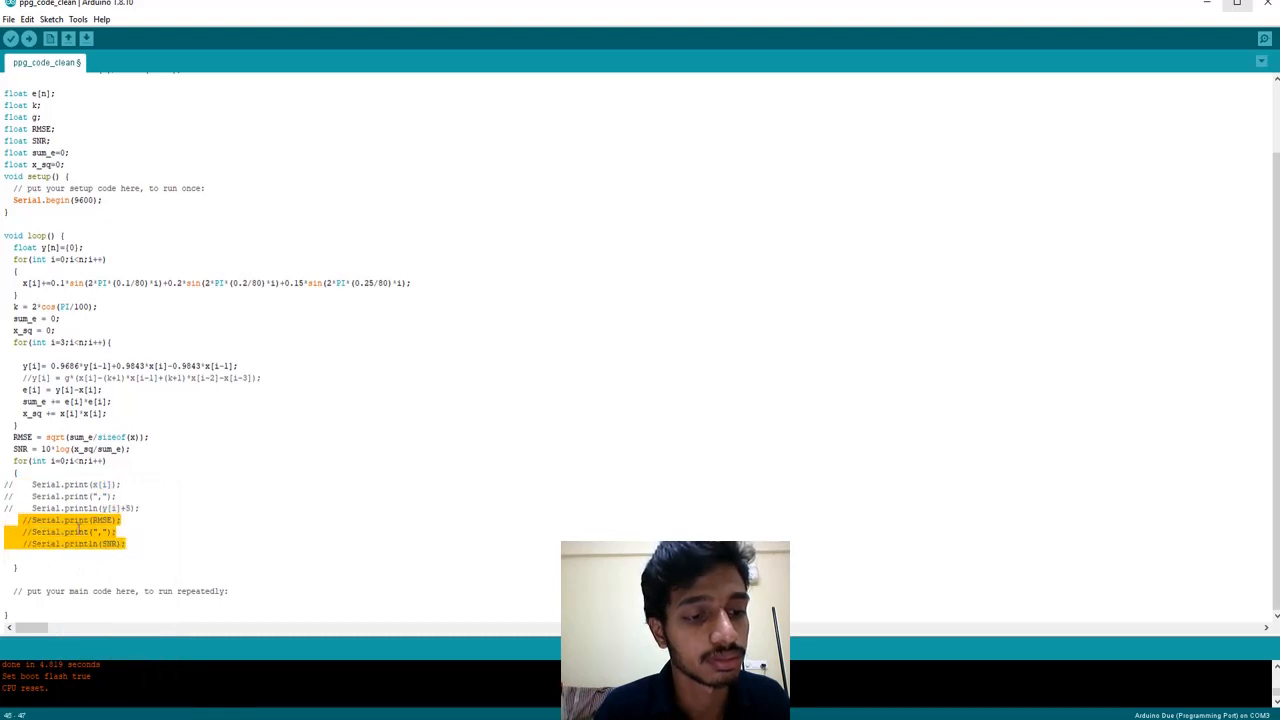
right_click(75, 525)
text(0)
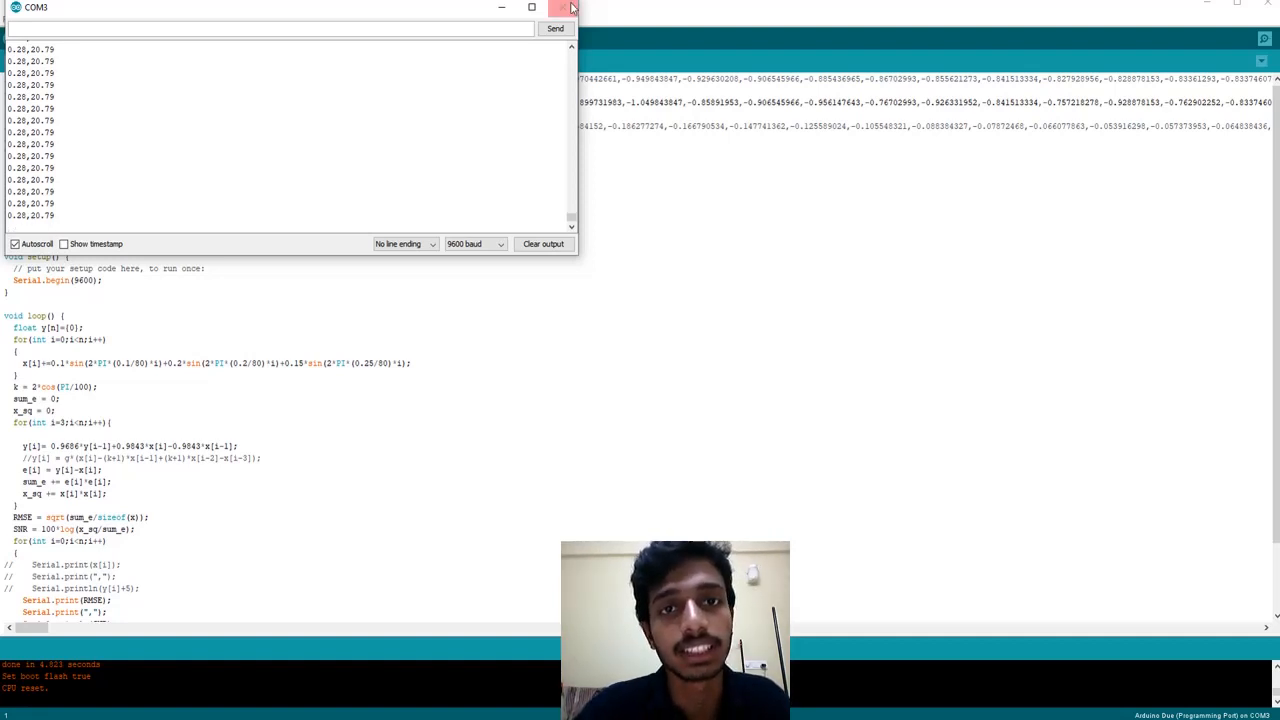
click(571, 7)
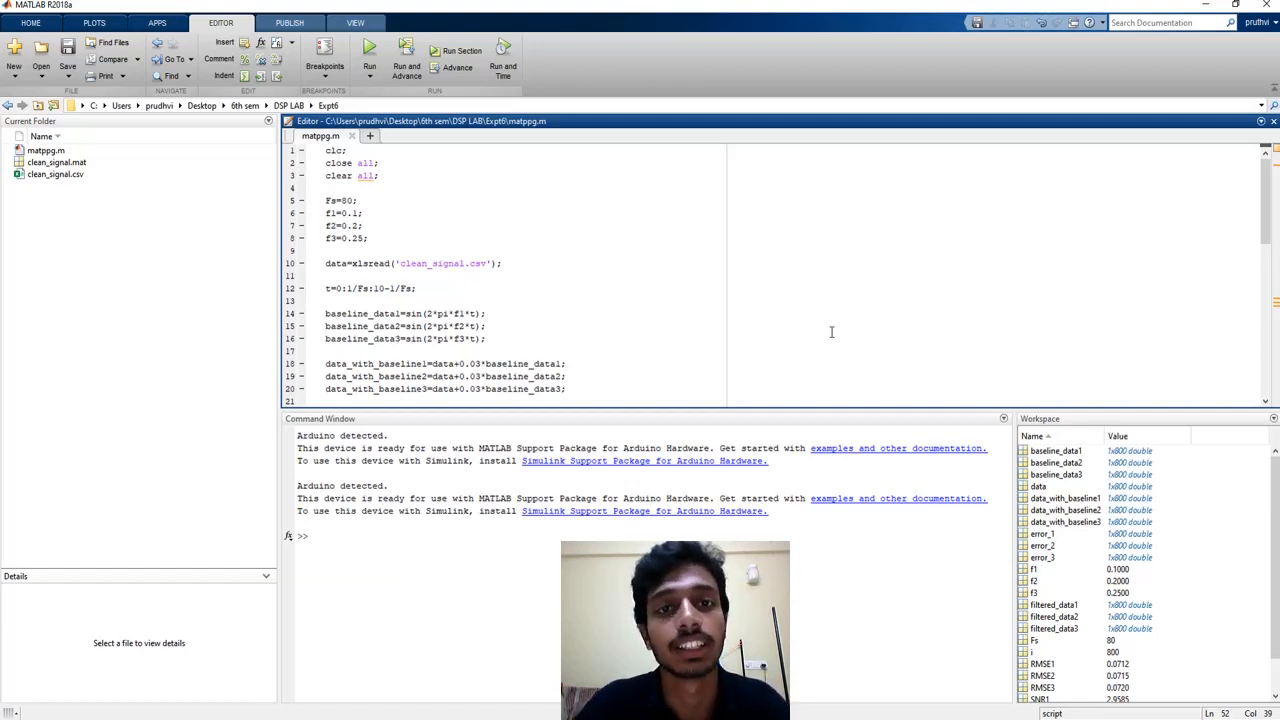
scroll(down, 3)
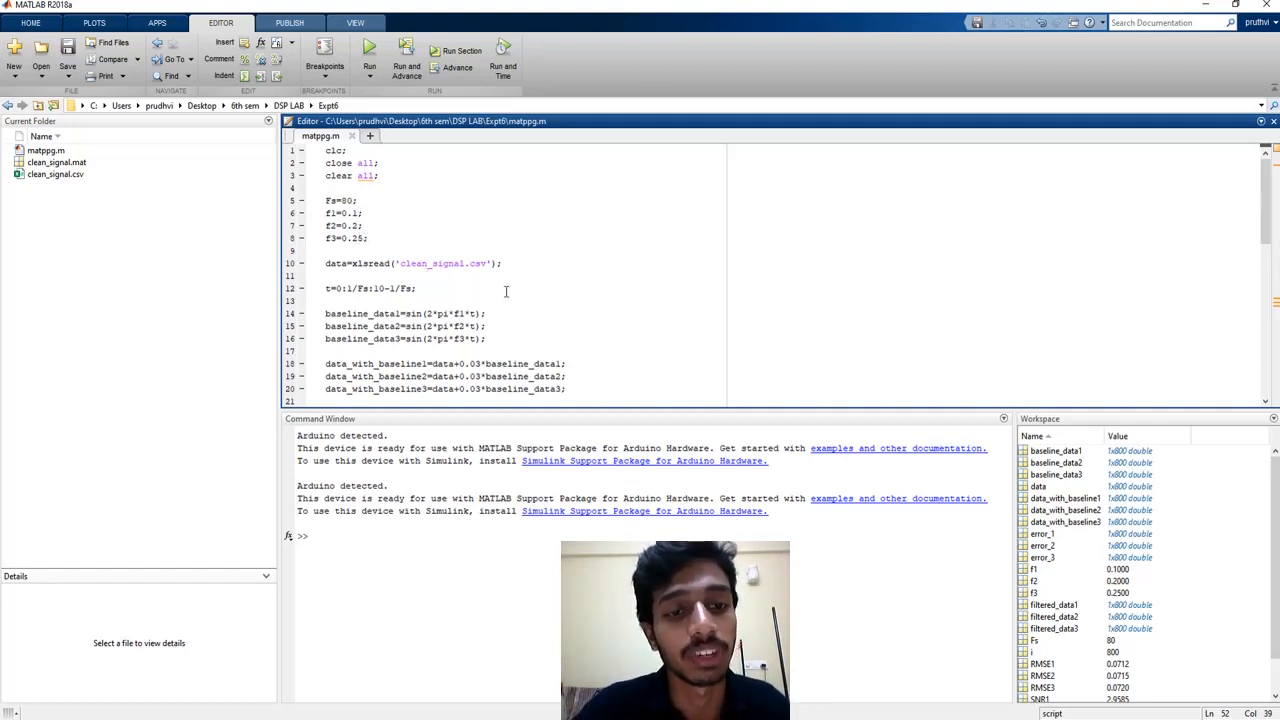
scroll(down, 3)
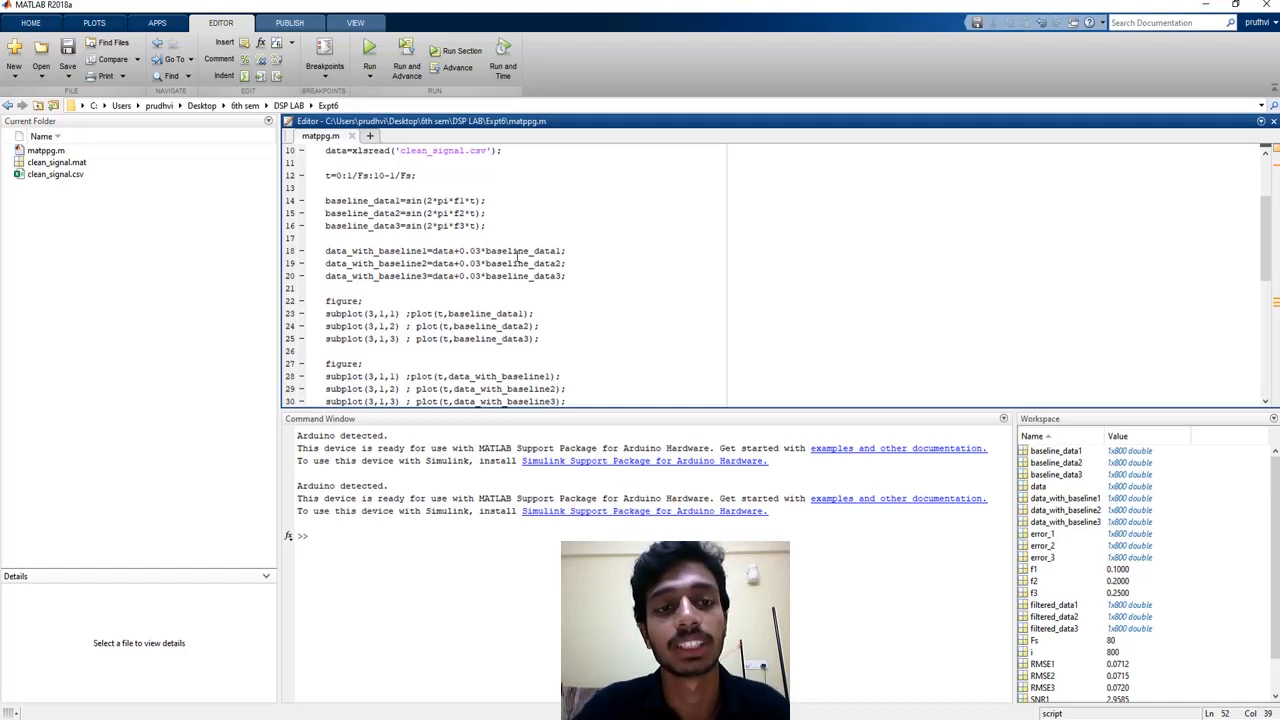
scroll(down, 3)
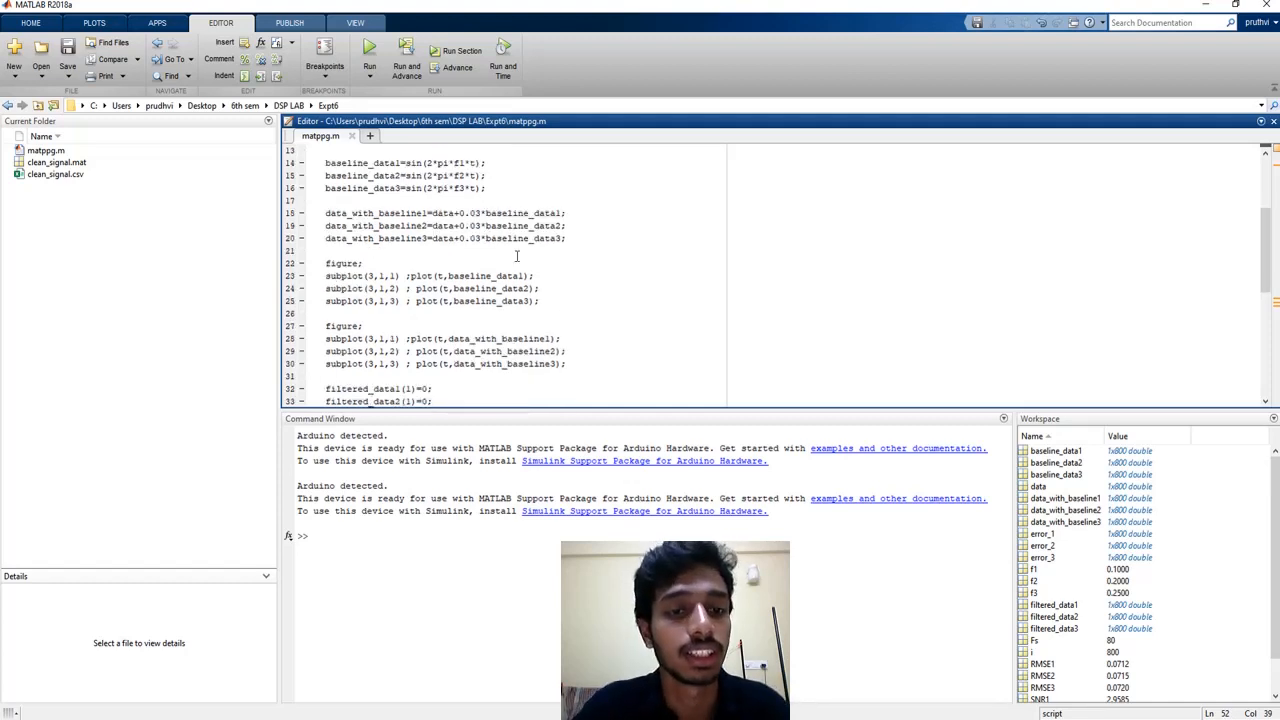
scroll(down, 3)
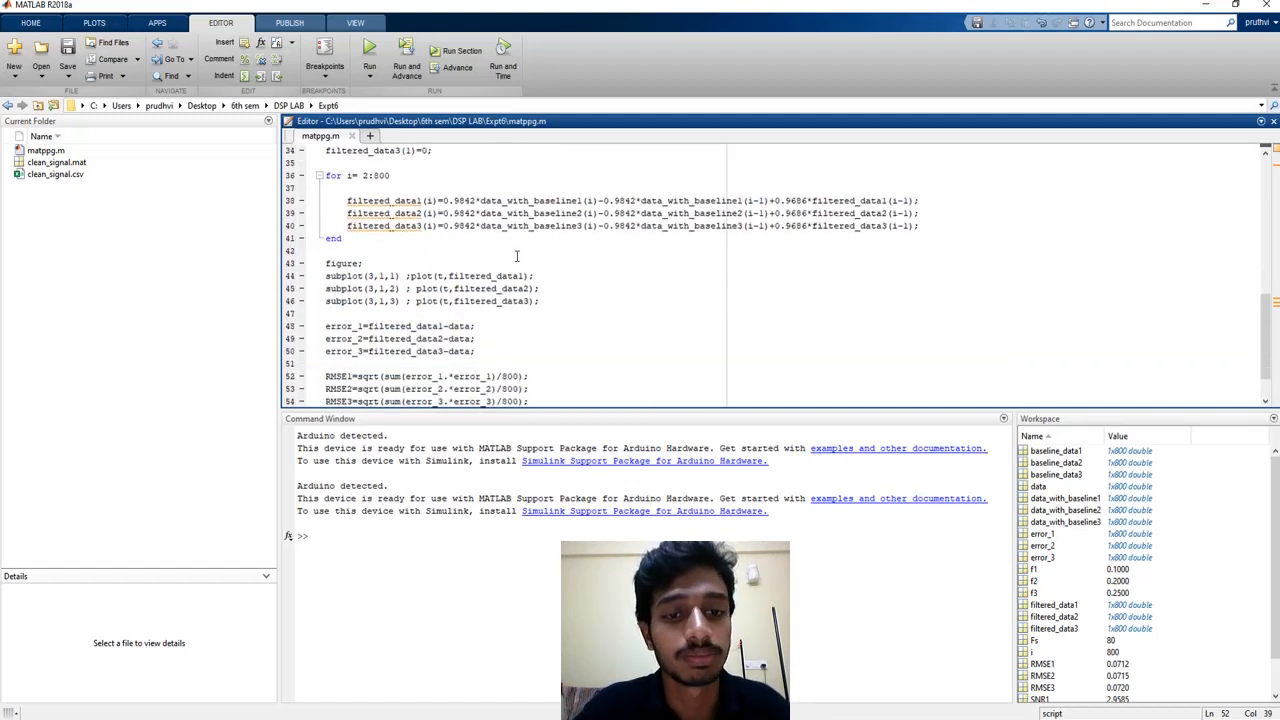
scroll(down, 3)
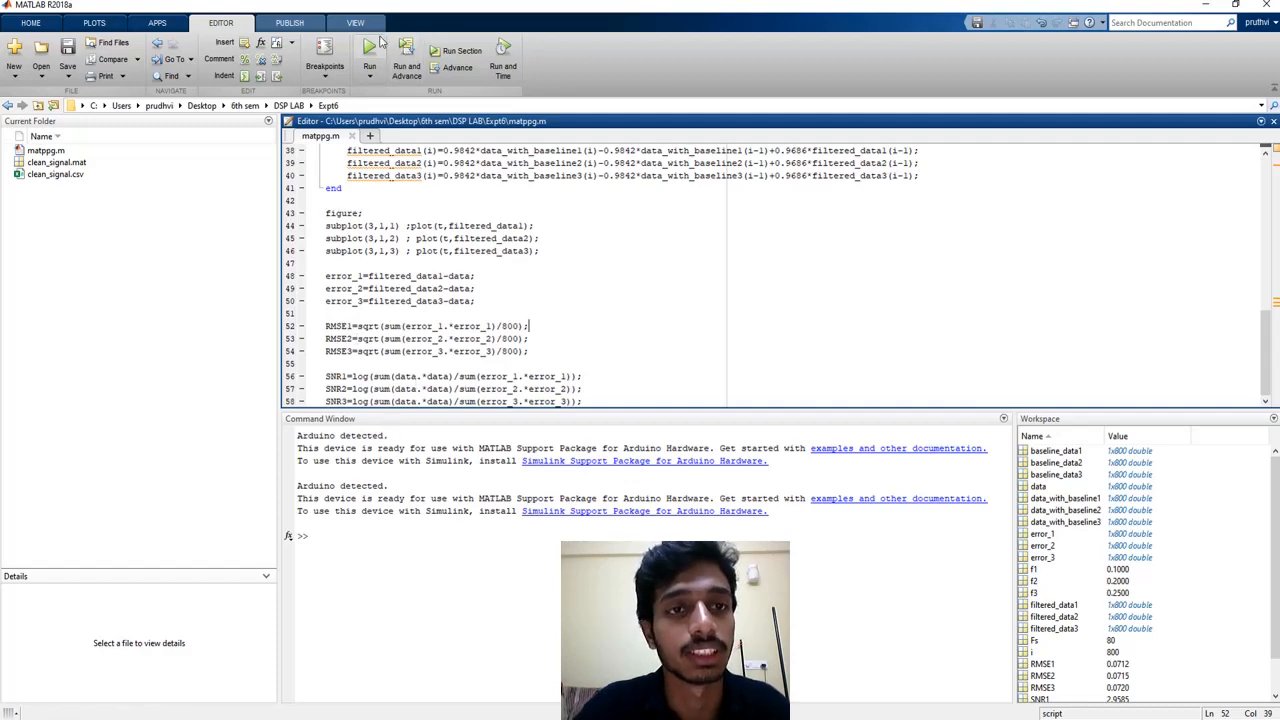
Run matppg.m and drag Figure 2 aside so all three PPG figures are visible.
click(369, 47)
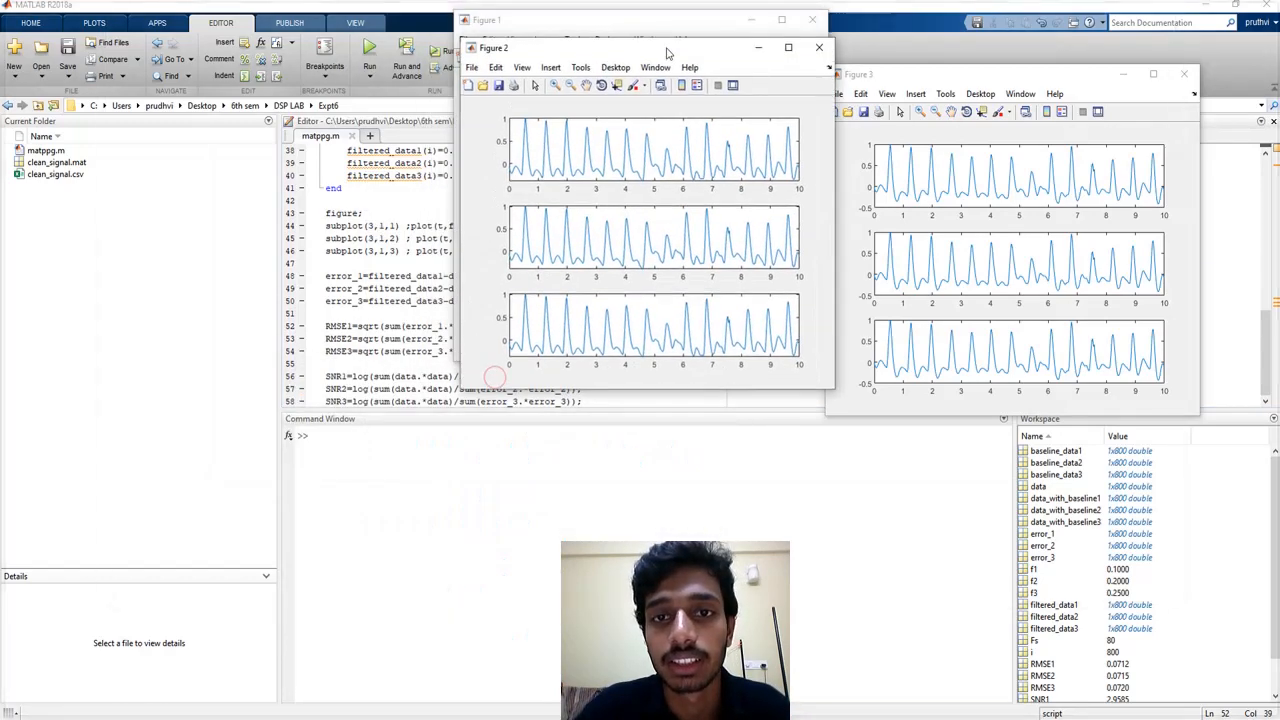
drag(494, 47, 376, 52)
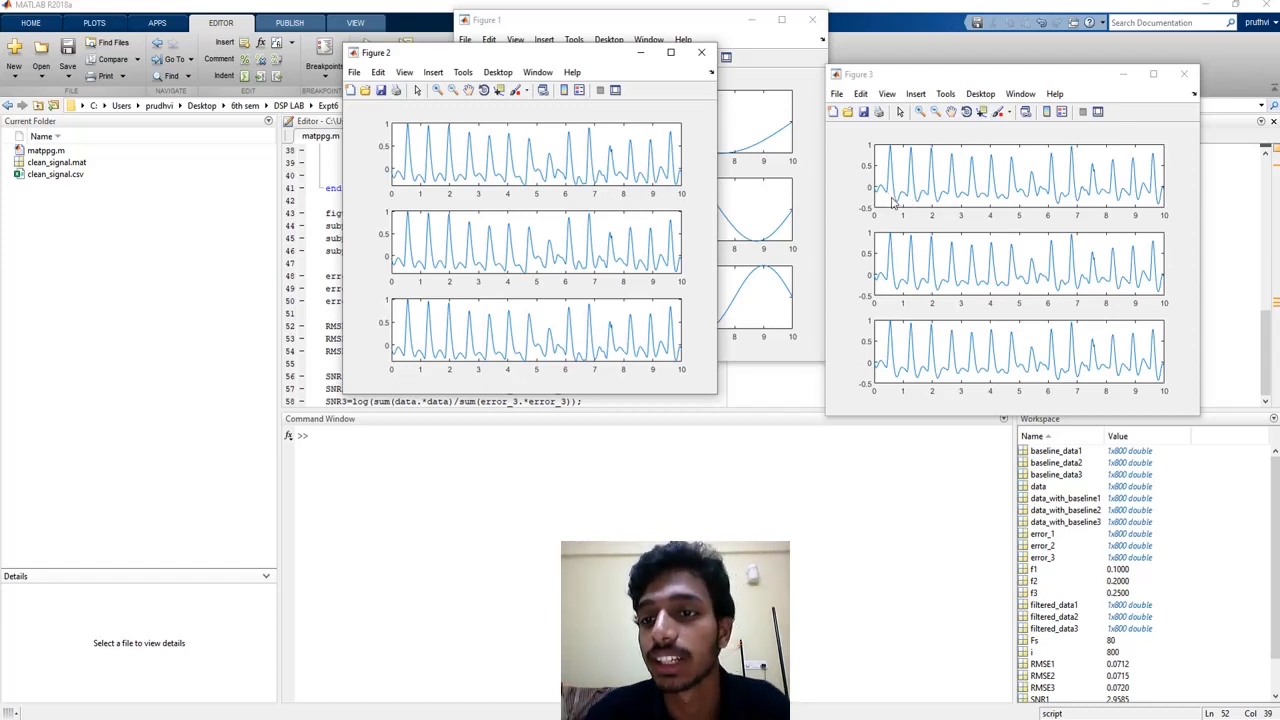
mouse_move(920, 203)
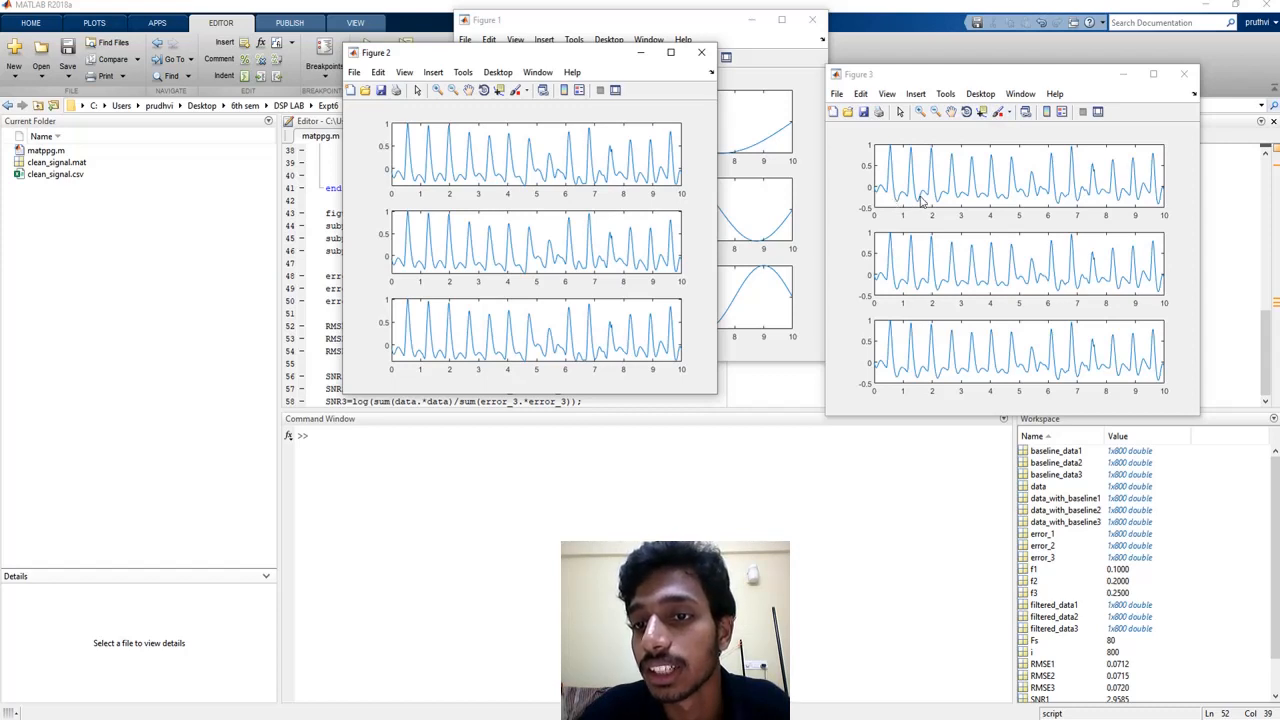
mouse_move(1168, 205)
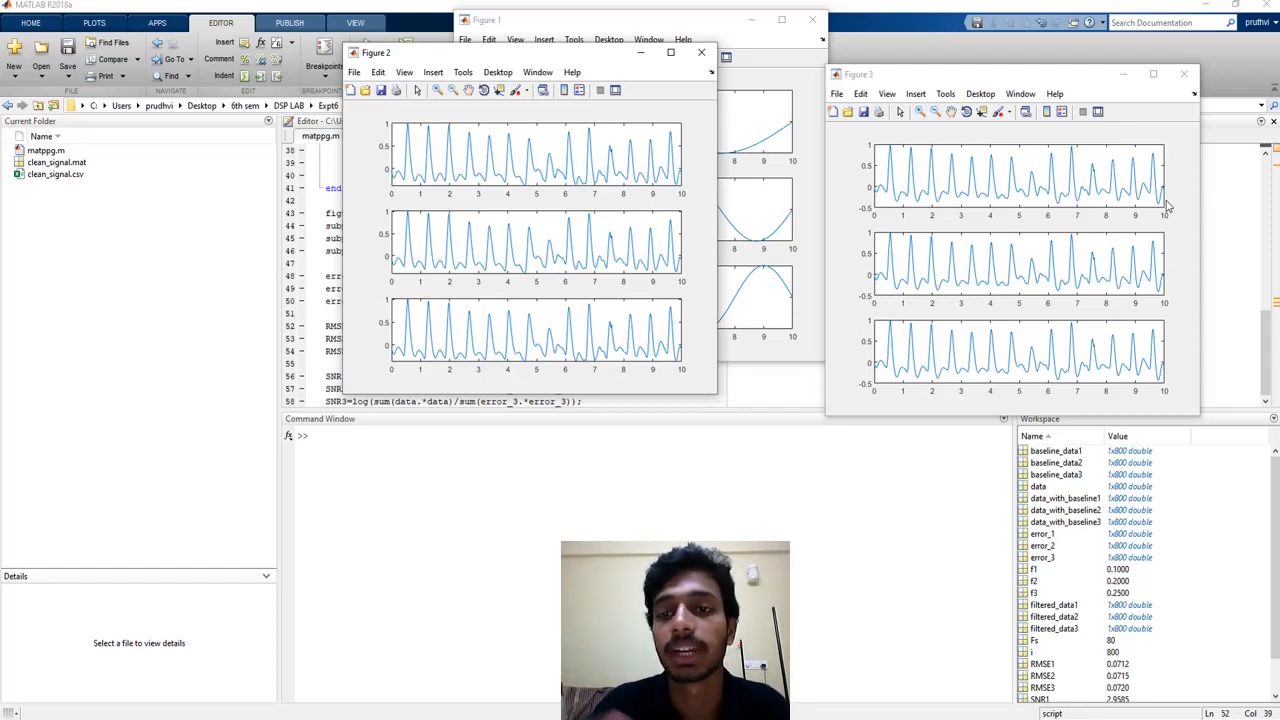
mouse_move(1138, 240)
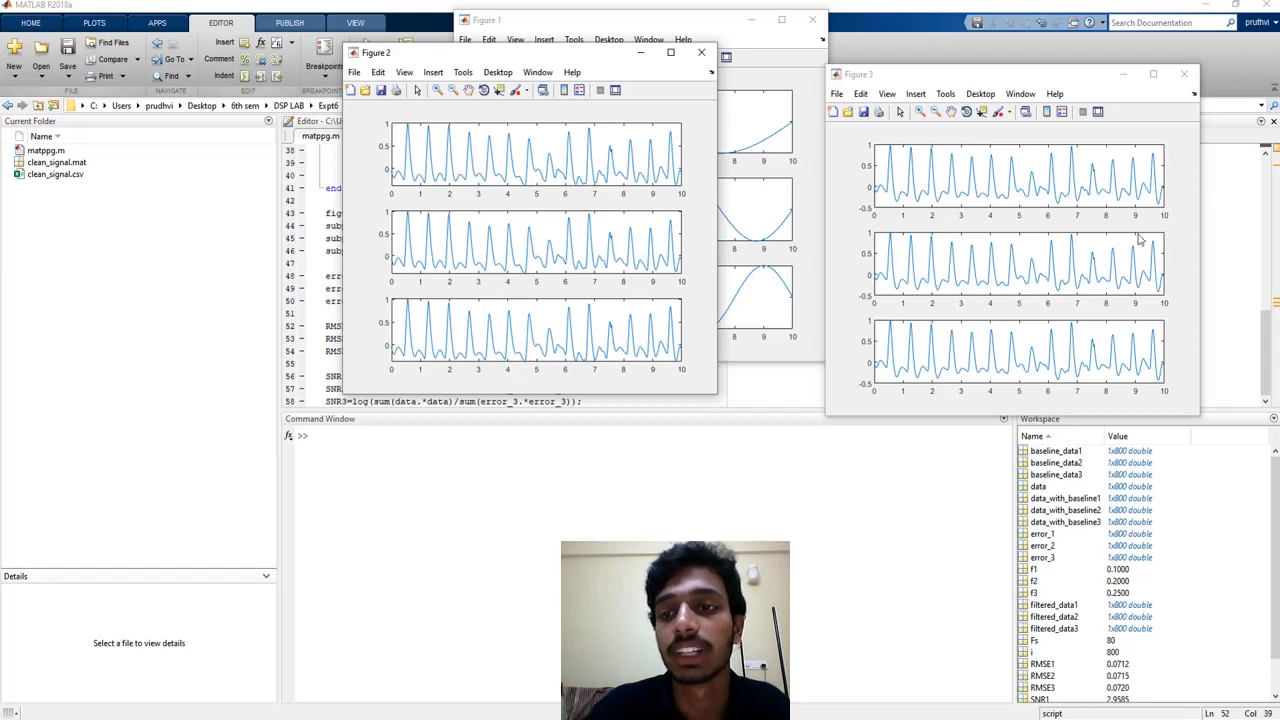